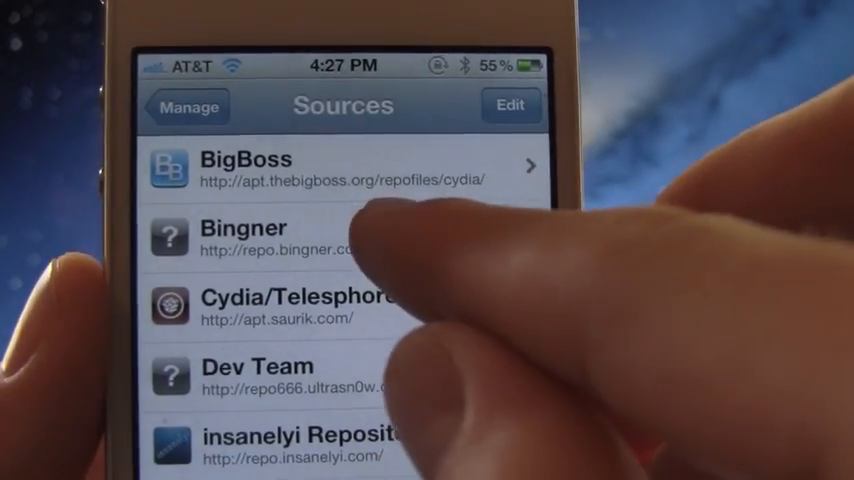
Exit Cydia's Sources list back to the iPhone home screen.
left_click(244, 236)
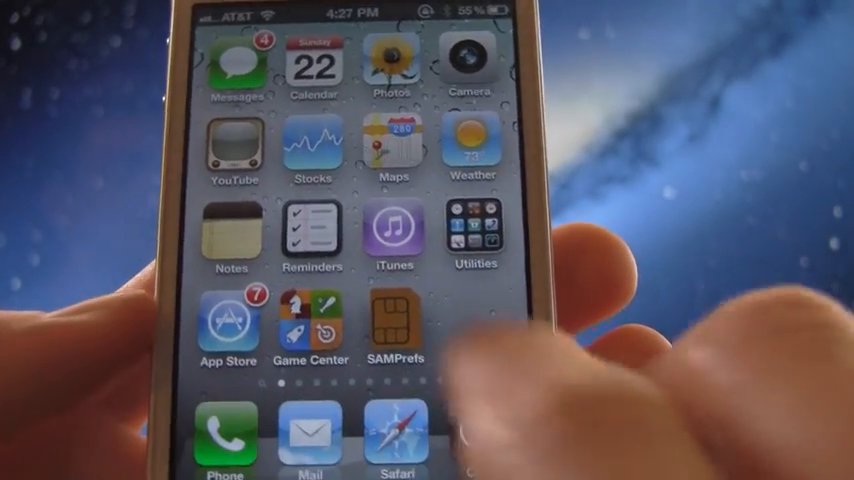
Launch SAMPrefs from the home screen so the No SIM Card Installed alert appears.
left_click(392, 320)
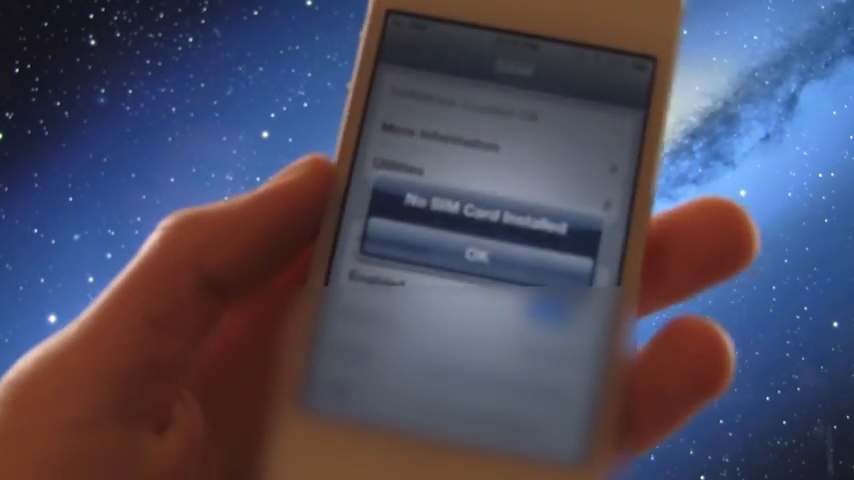
Acknowledge the No SIM Card warning and dismiss the new voicemails notice.
left_click(478, 256)
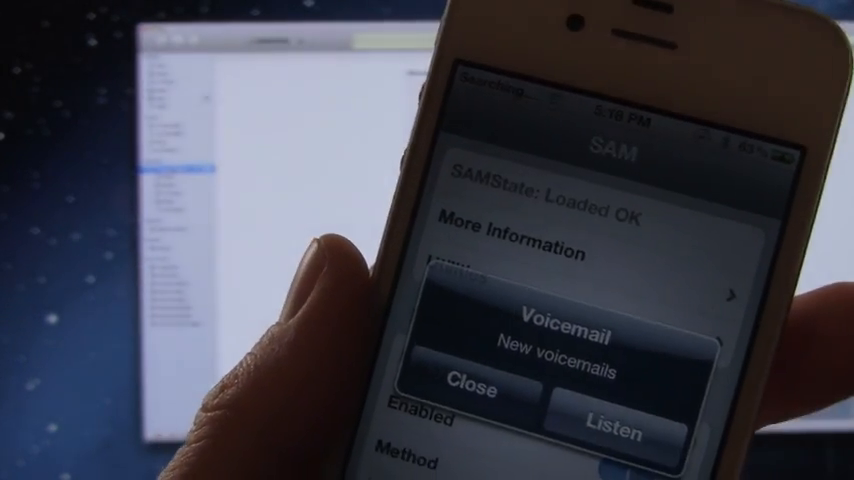
left_click(470, 390)
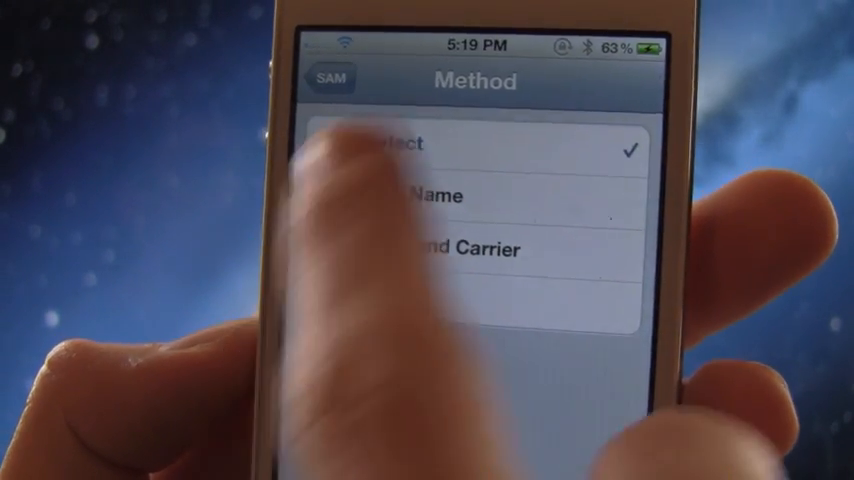
Select the first unlock method option in SAM's Method list.
left_click(338, 80)
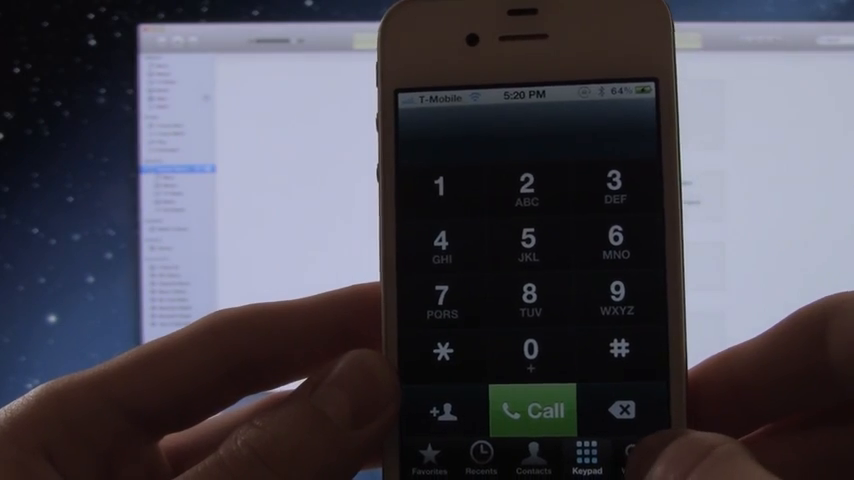
Dial voicemail over T-Mobile and switch the call to speaker.
left_click(532, 408)
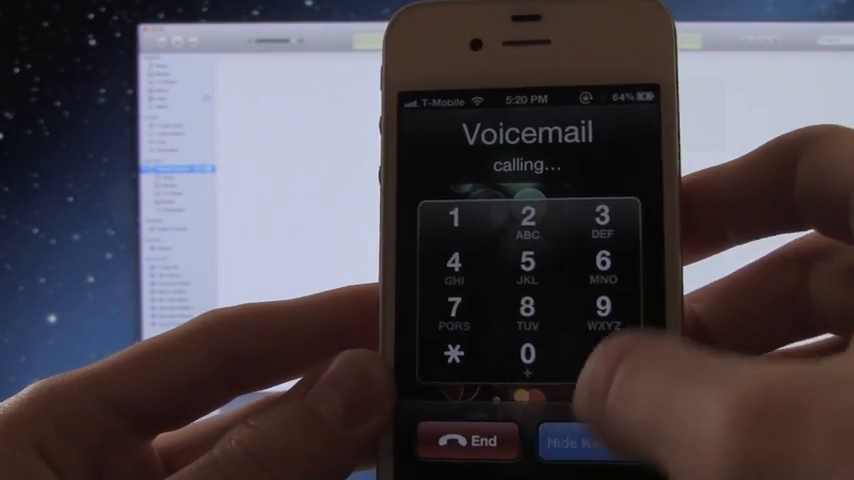
left_click(576, 440)
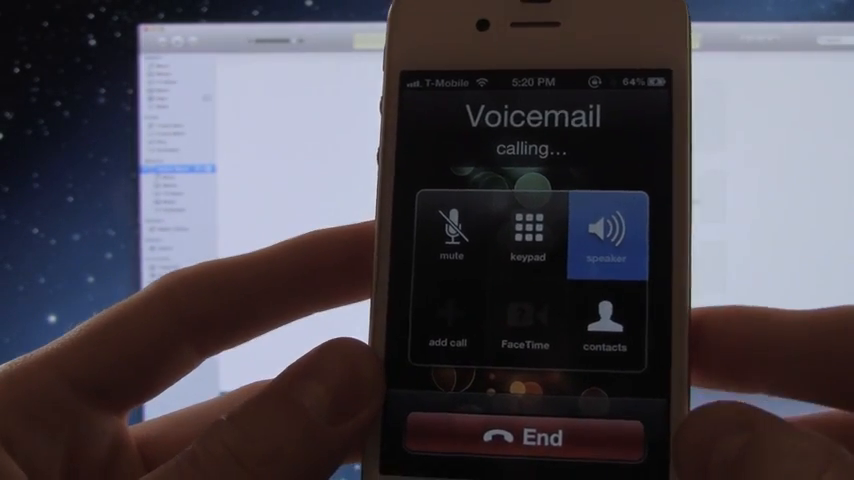